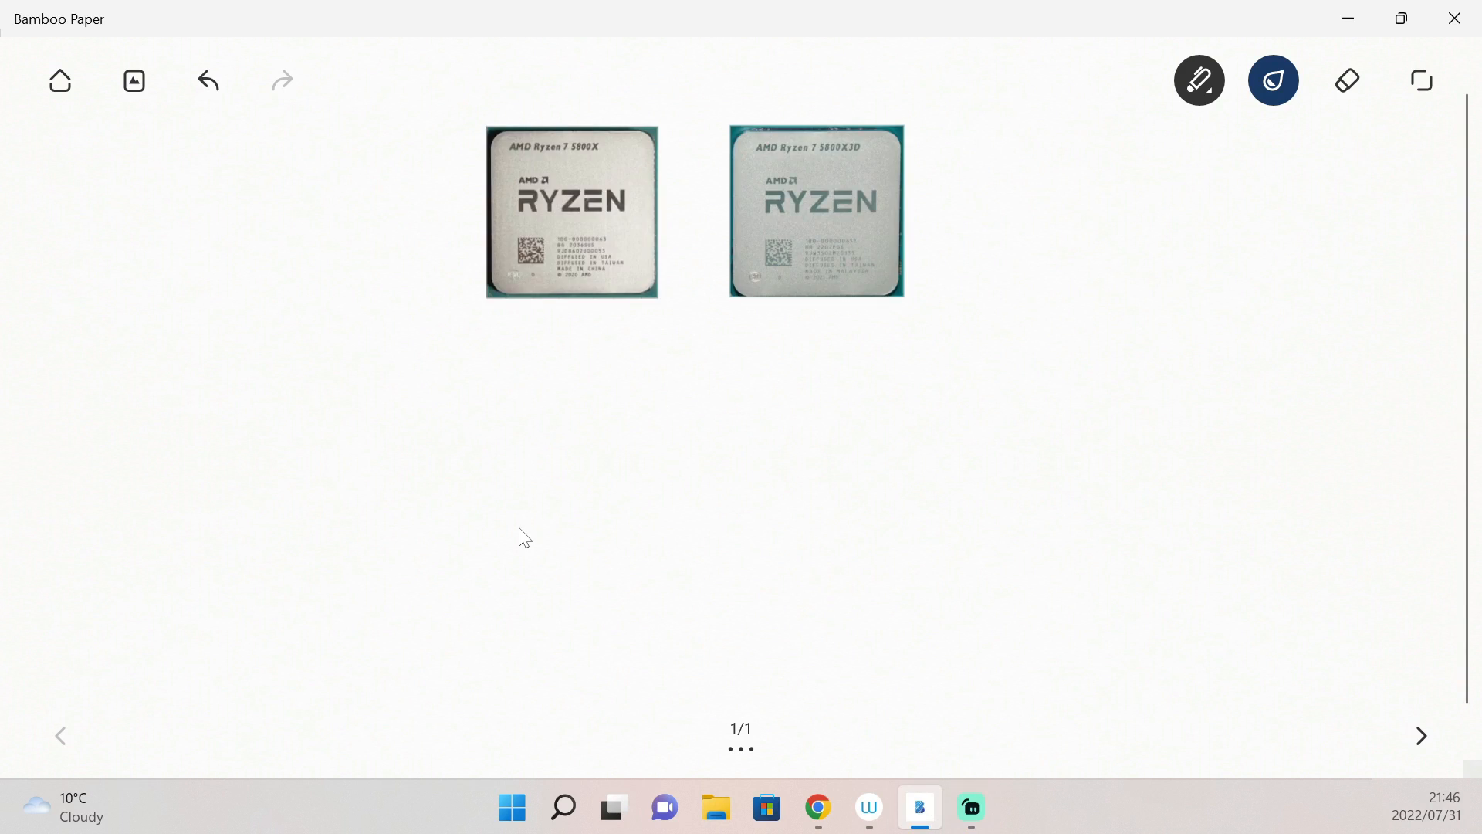
pyautogui.moveTo(521, 526)
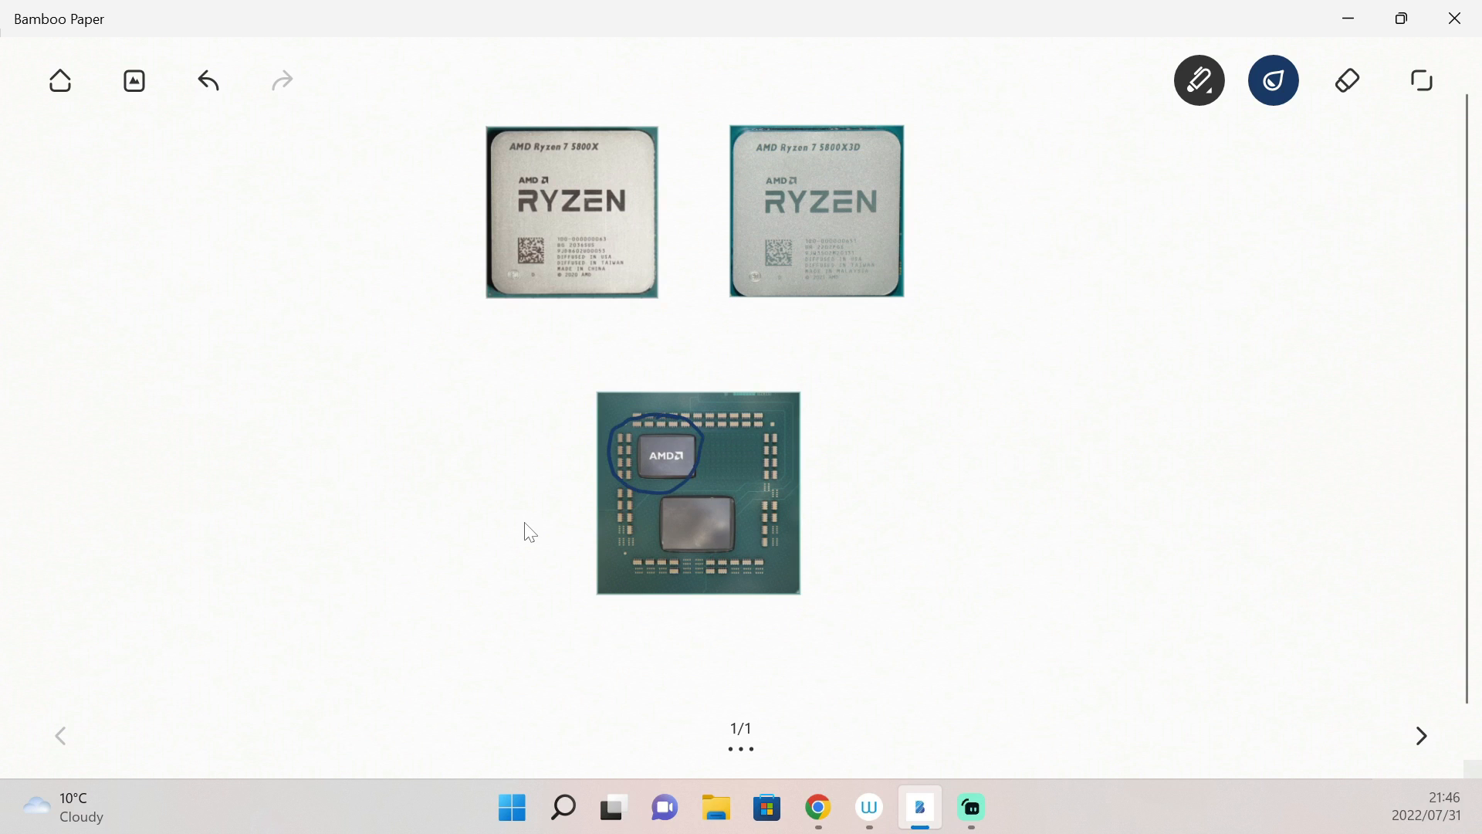
# Ink circles around the AMD logos on both chip photos.
pyautogui.moveTo(510, 147); pyautogui.dragTo(544, 190)
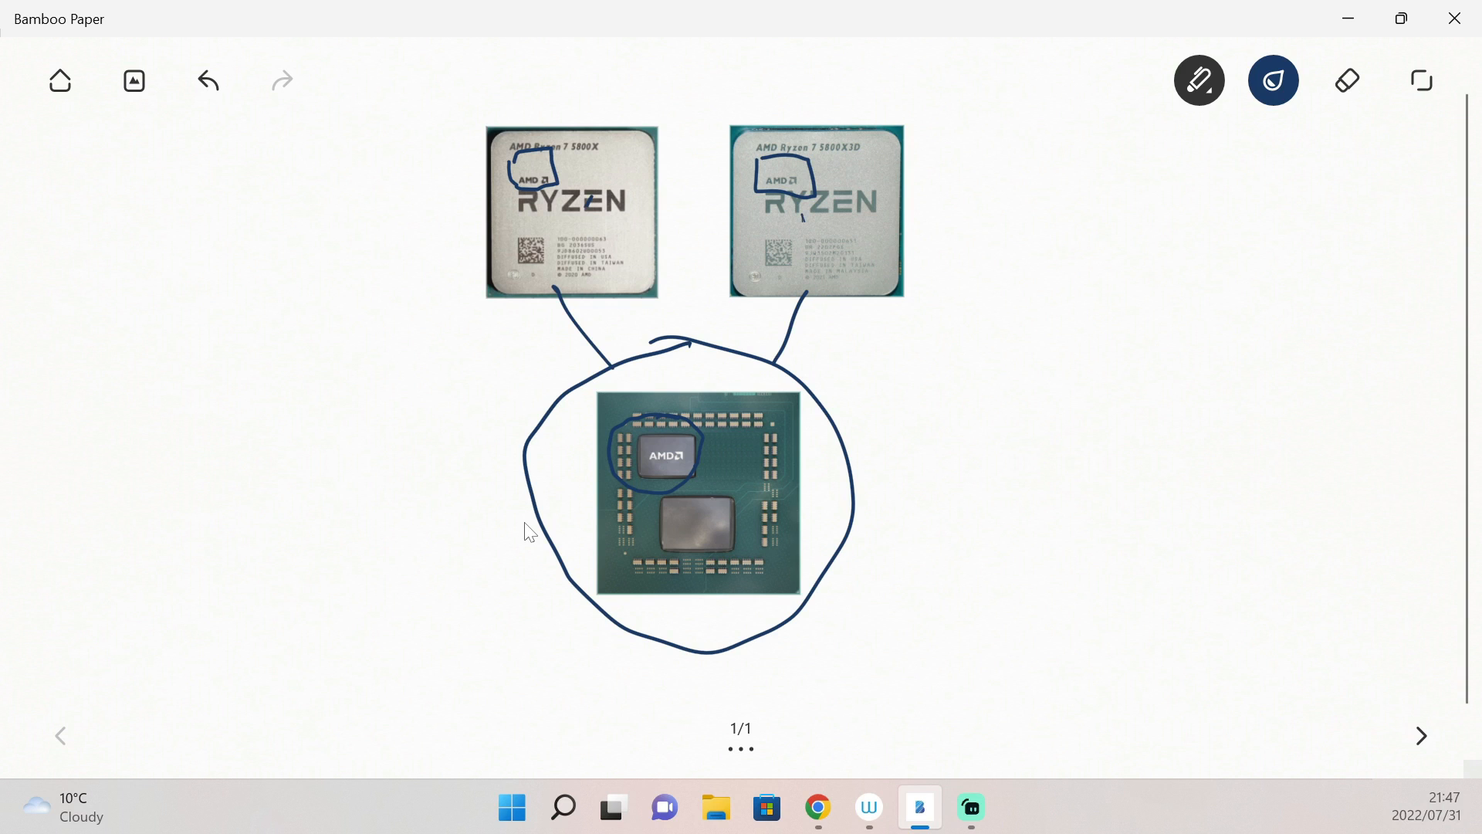
# Insert the Zen 3 die layout image below the bare chip.
pyautogui.click(1346, 81)
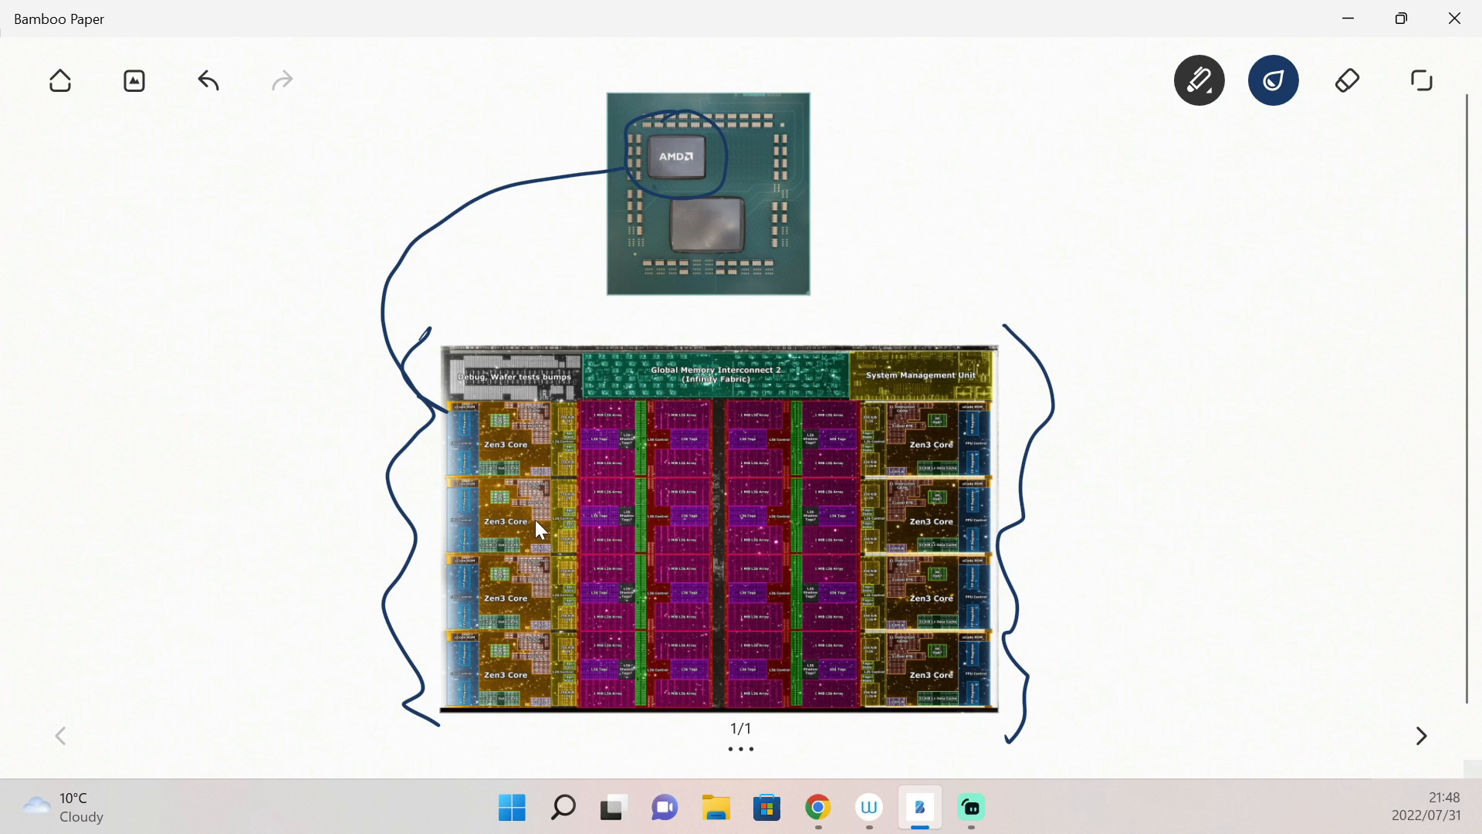
# Insert the eight-core 32MB L3 cache diagram below the bare chip.
pyautogui.click(207, 80)
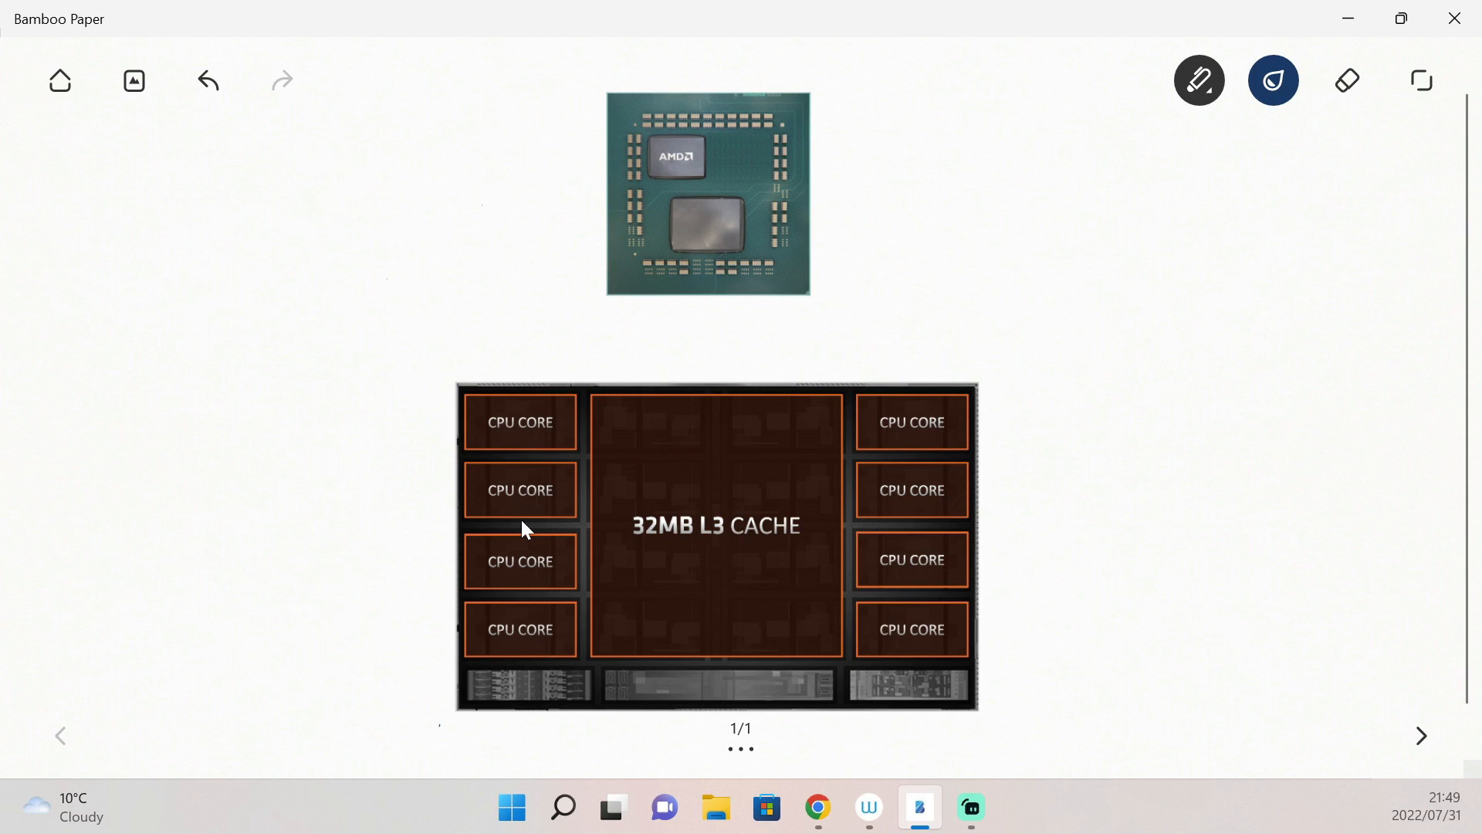
pyautogui.moveTo(513, 513)
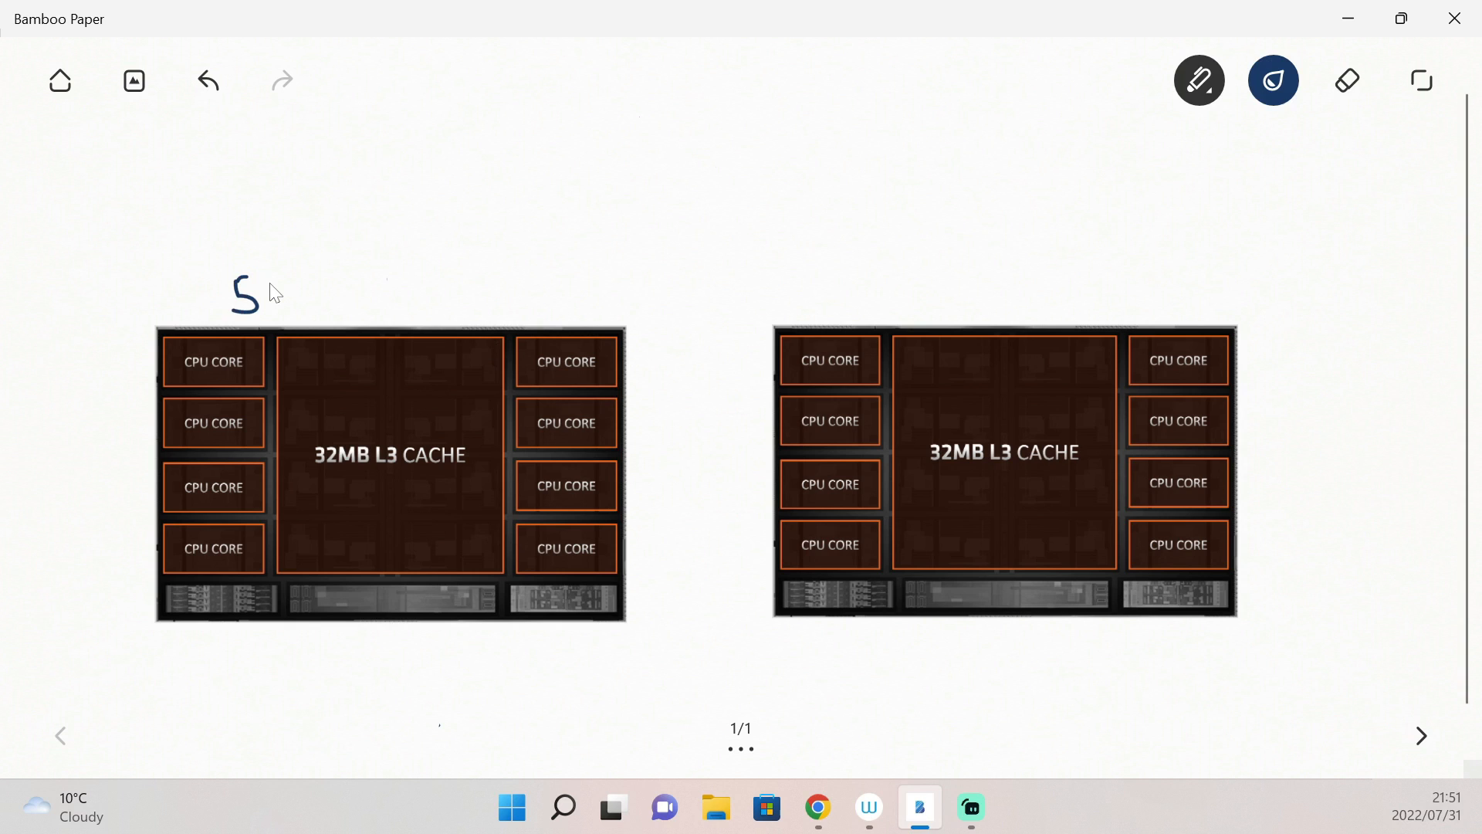
# Draw a pen stroke above the left cache diagram to start its label.
pyautogui.moveTo(265, 293); pyautogui.dragTo(336, 293)
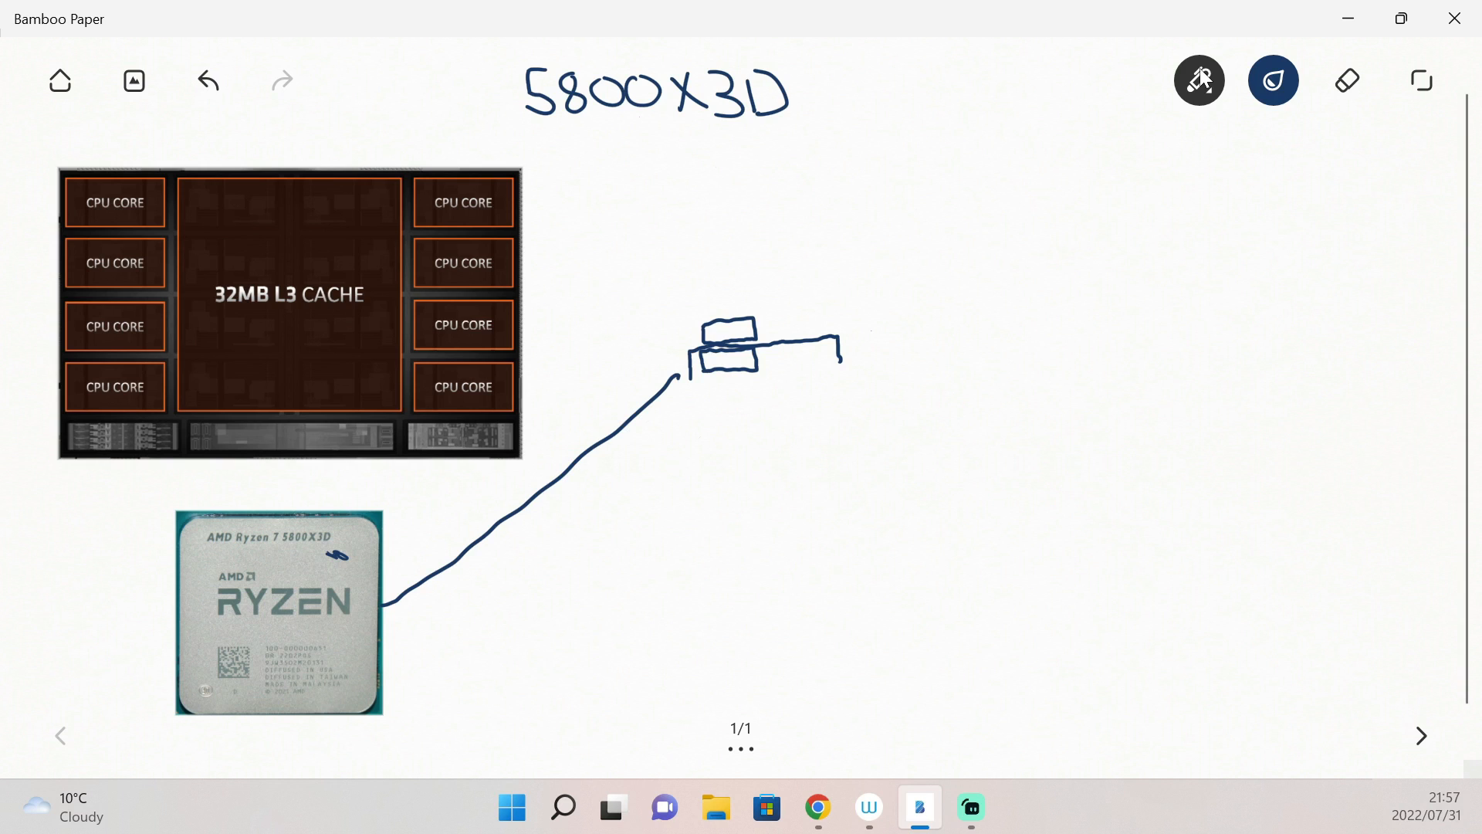
# Draw the stick-figure analogy on a cleared page and label the top figure '5800X'.
pyautogui.click(1347, 80)
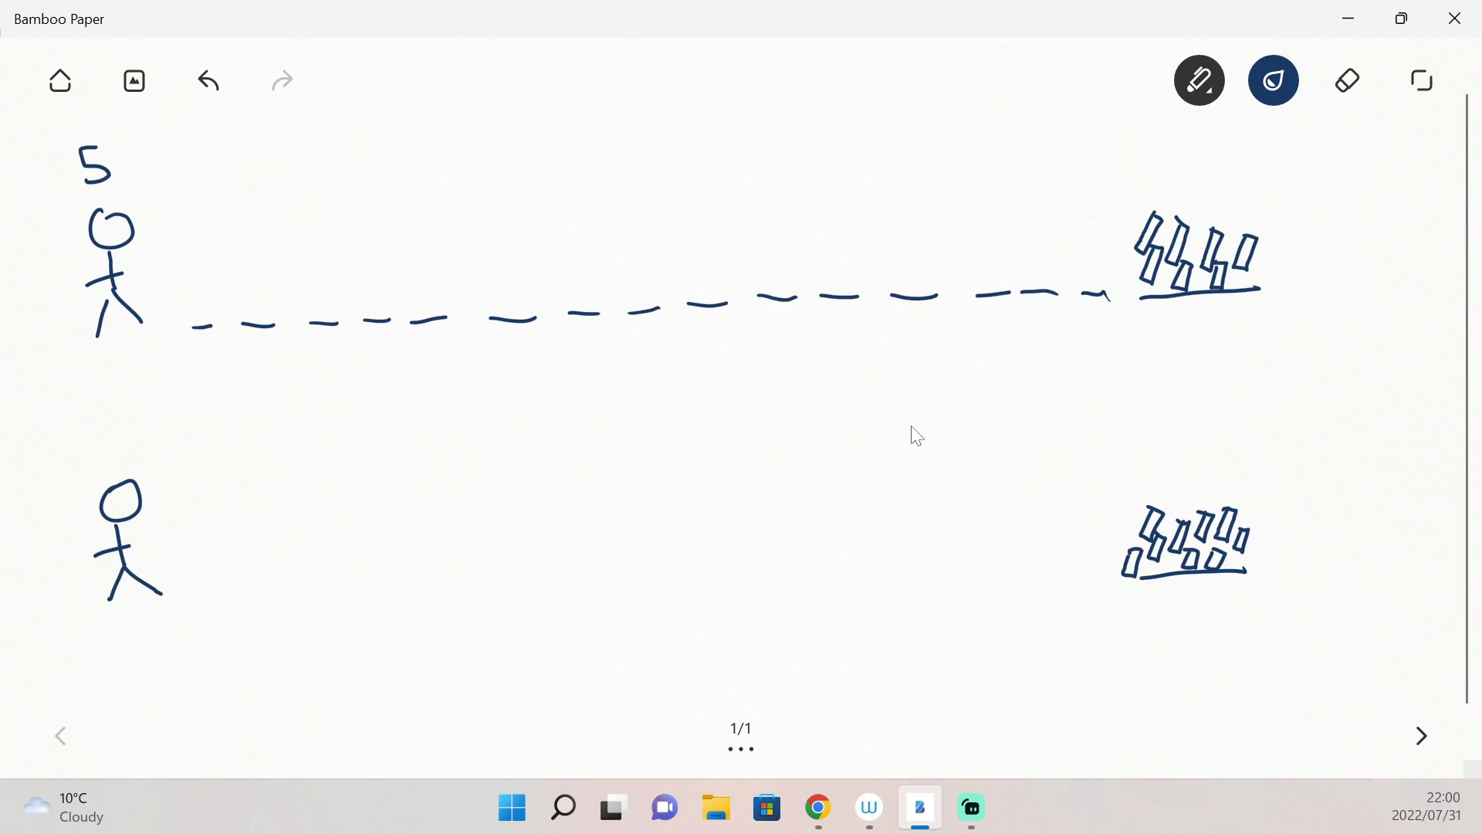
pyautogui.moveTo(114, 156); pyautogui.dragTo(180, 155)
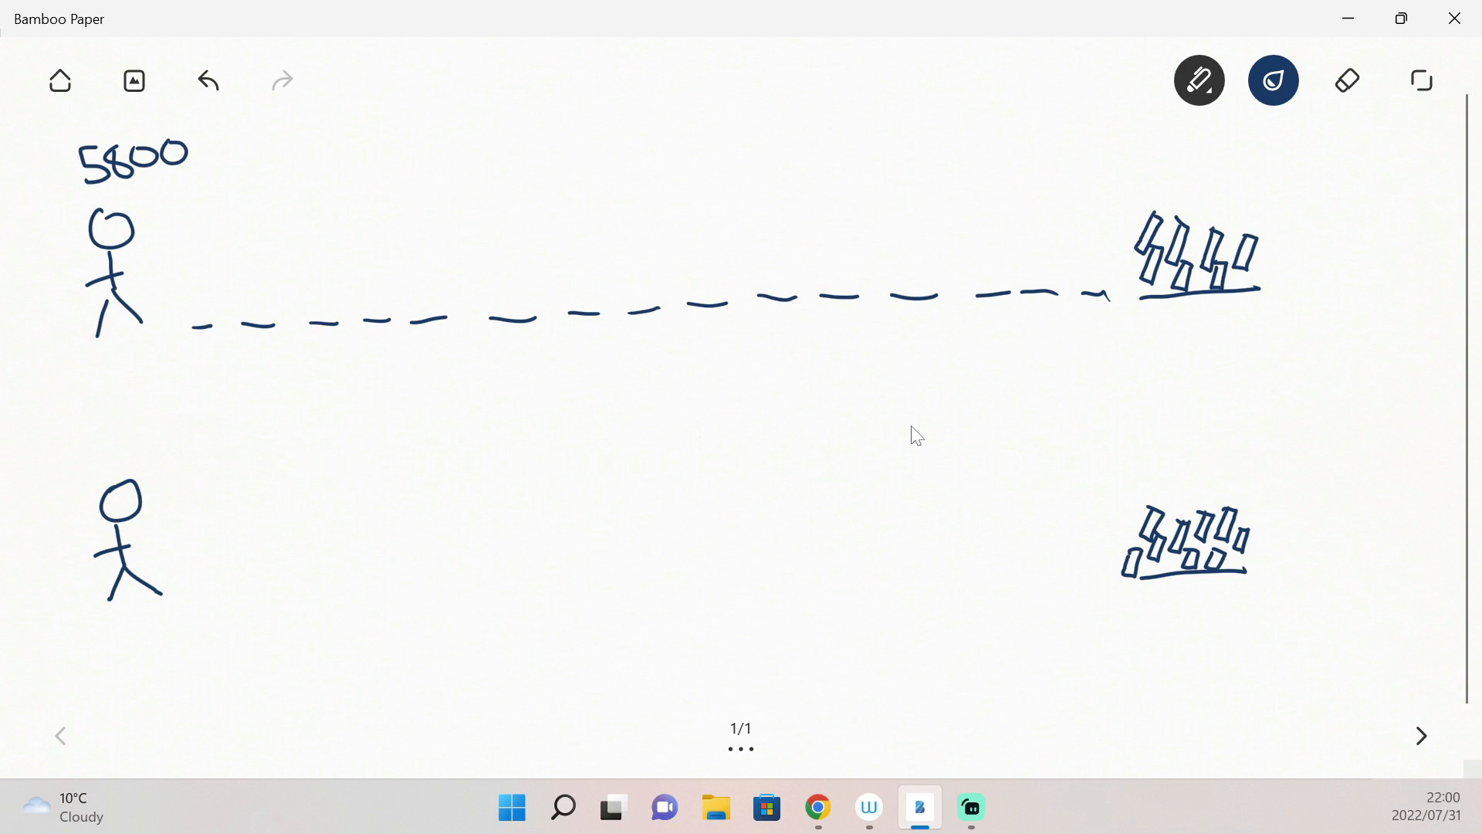
pyautogui.moveTo(199, 137); pyautogui.dragTo(240, 175)
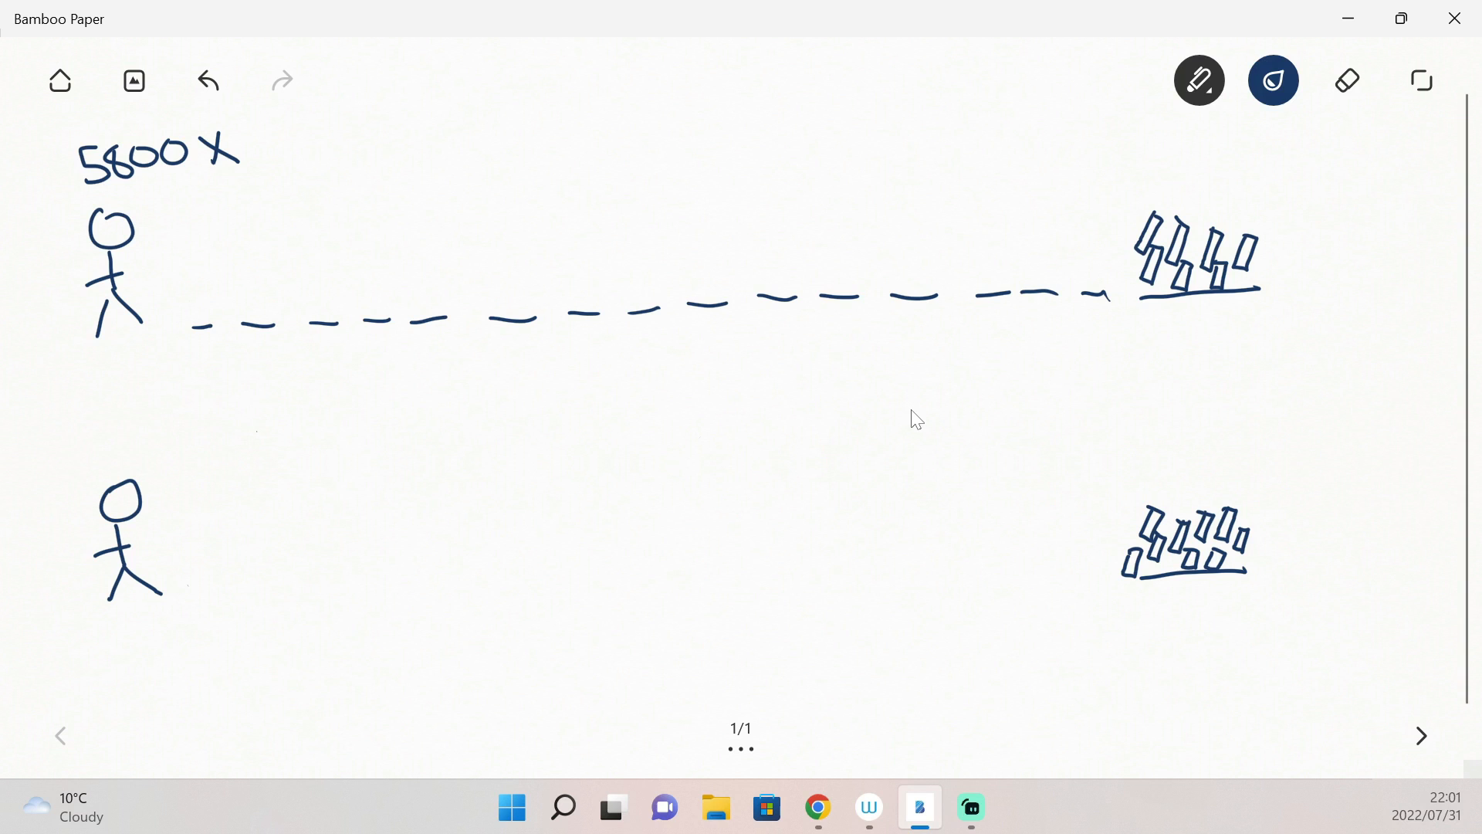